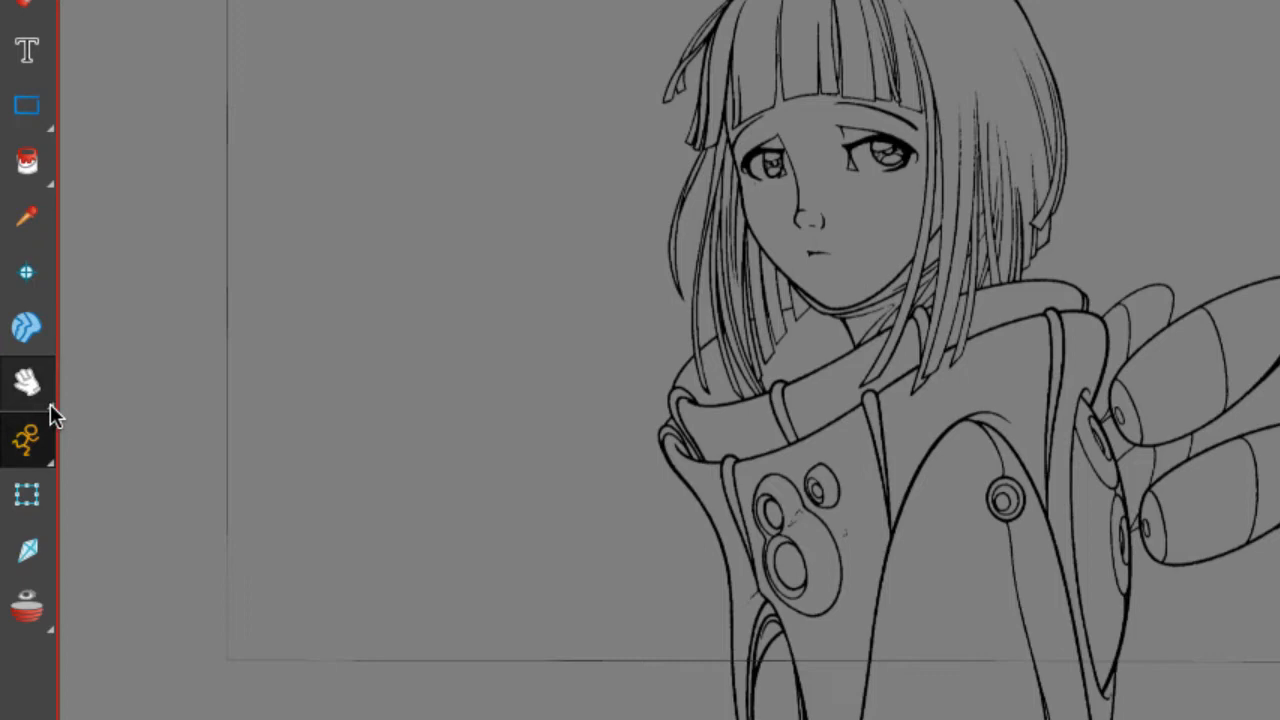
Switch from the Hand tool to Rotate View so the rotation guide overlays the drawing
click(28, 374)
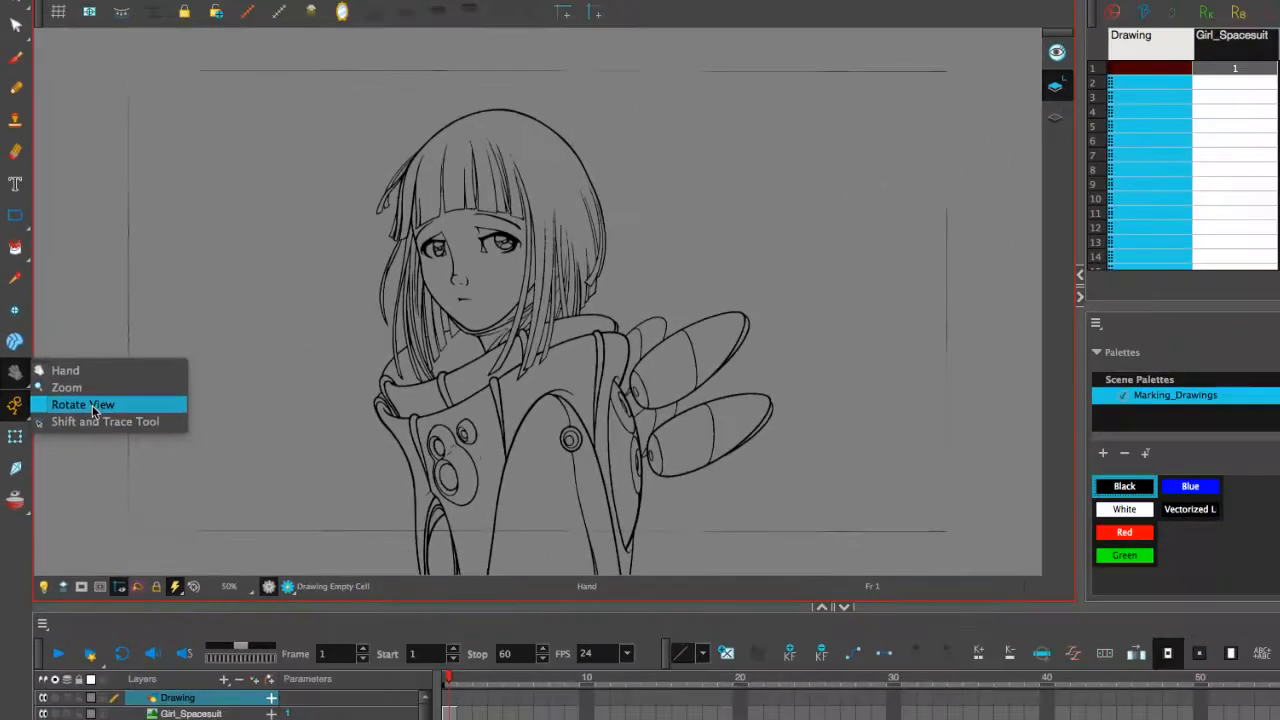
click(82, 404)
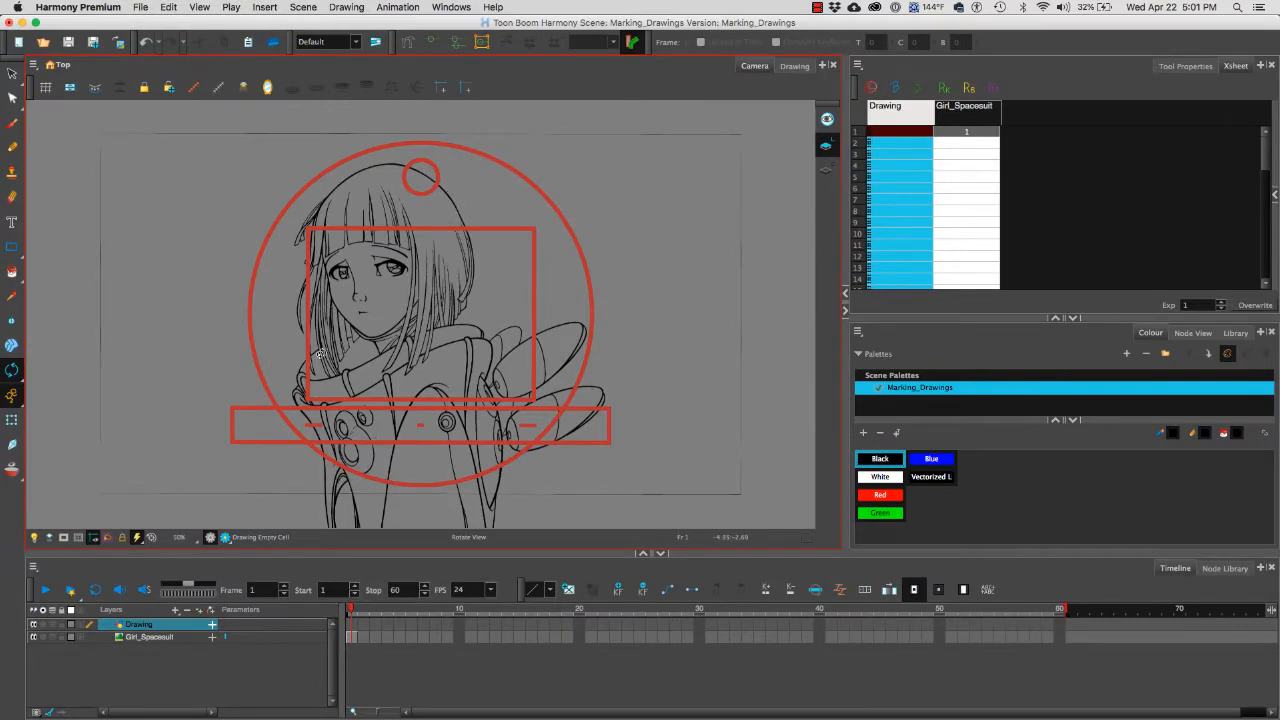
mouse_move(632, 304)
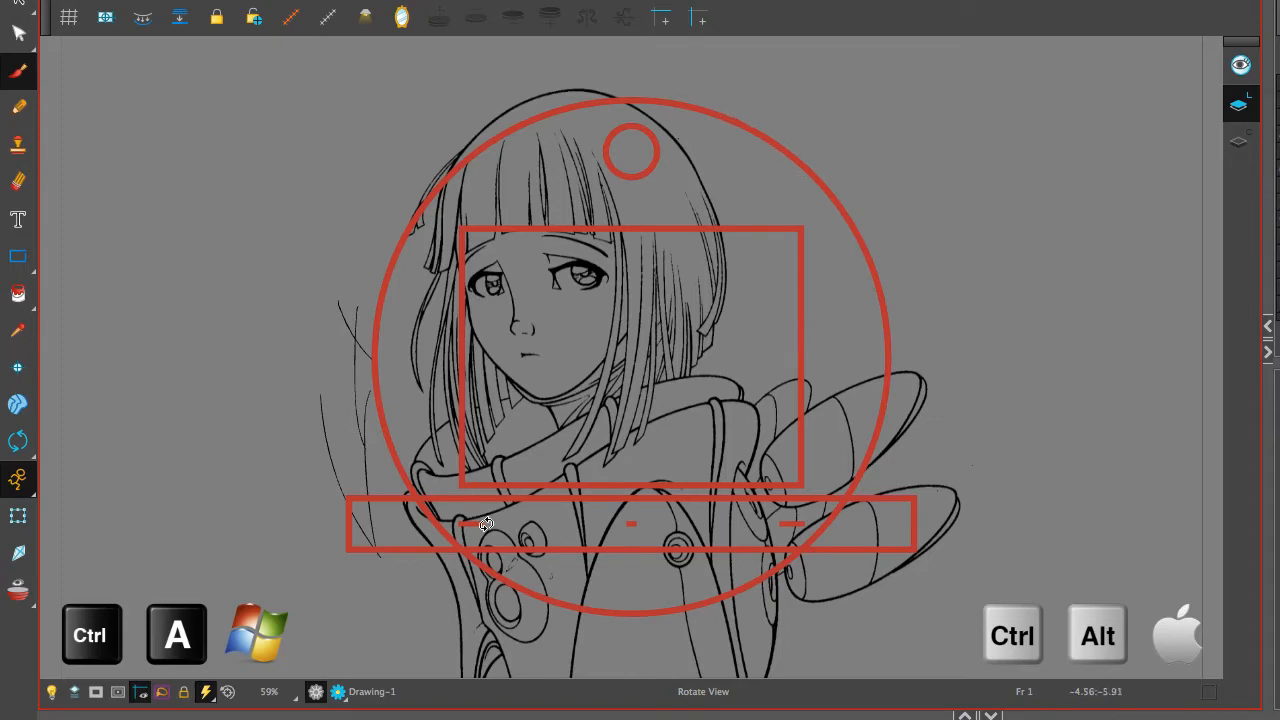
mouse_move(928, 220)
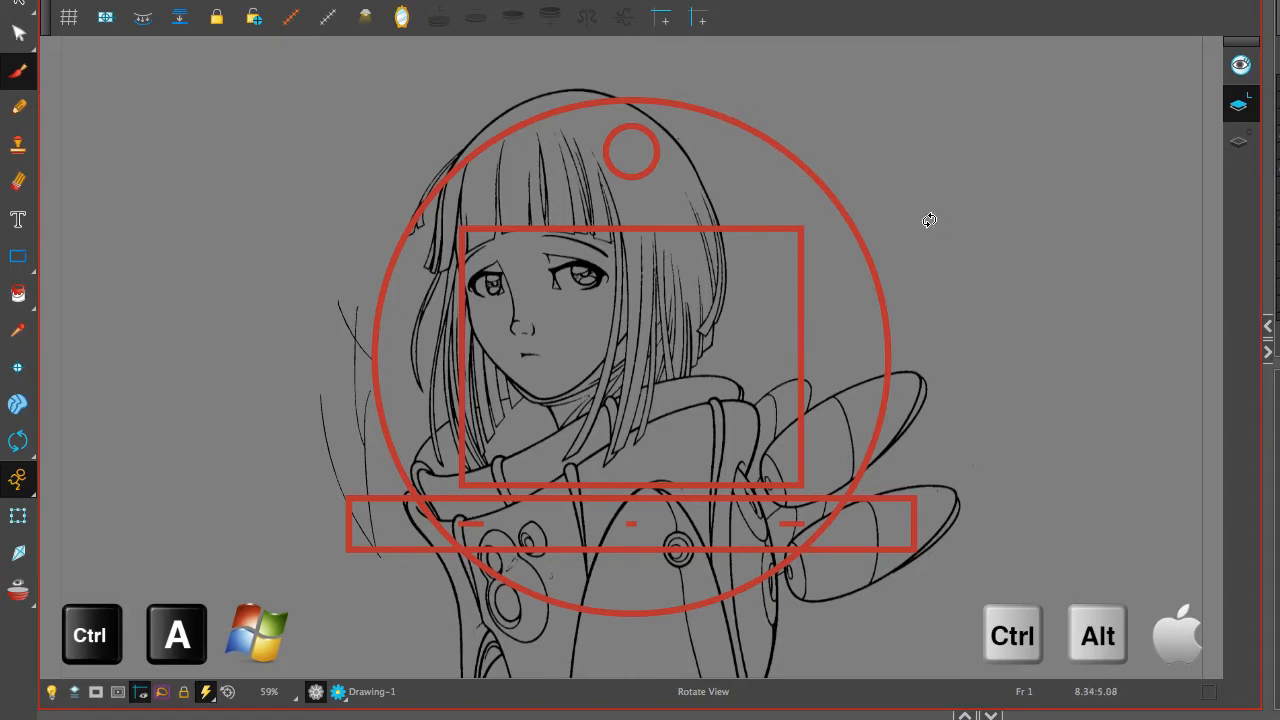
Rotate the Camera view to tilt the character, then reset it with Shift+X
drag(928, 220, 988, 344)
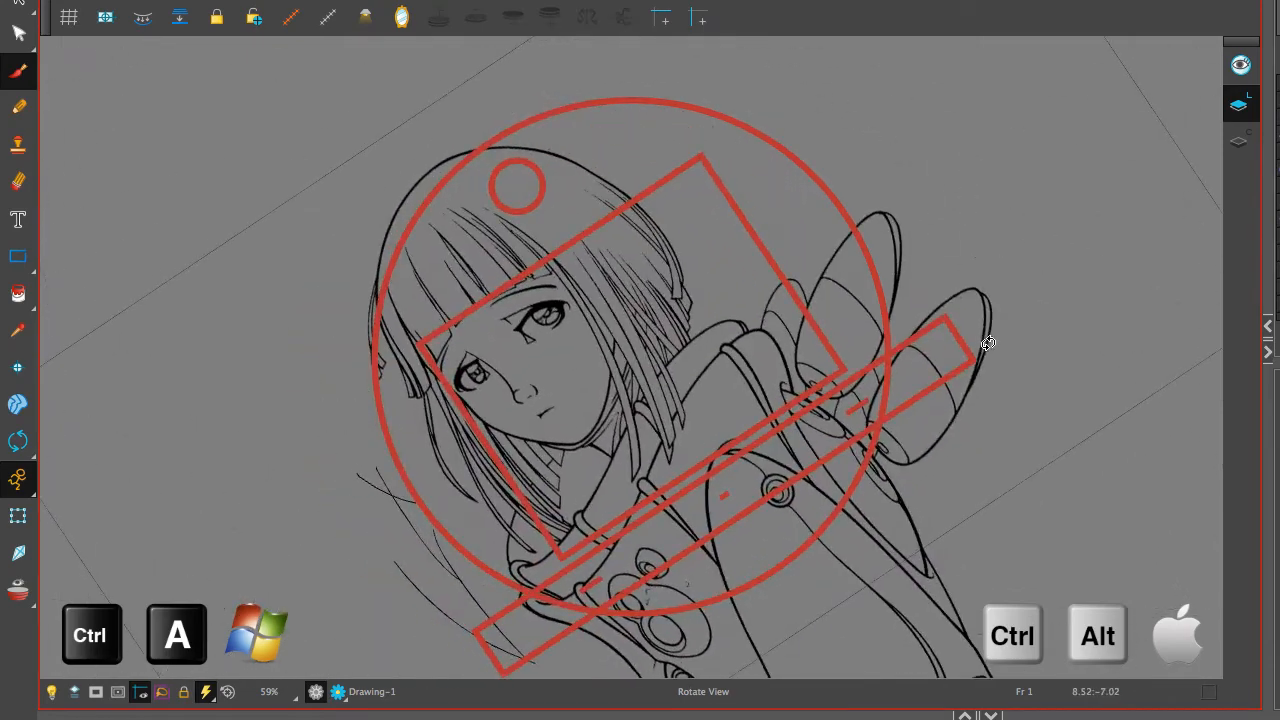
drag(988, 344, 976, 298)
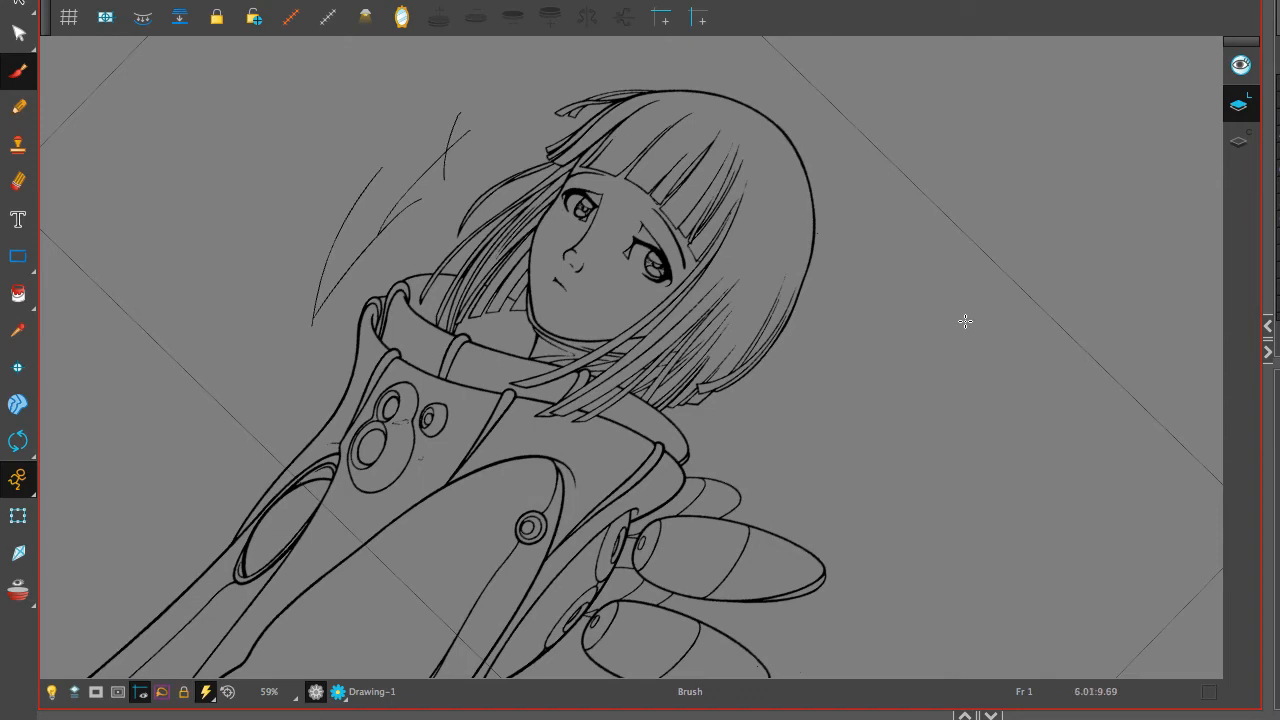
key(shift+x)
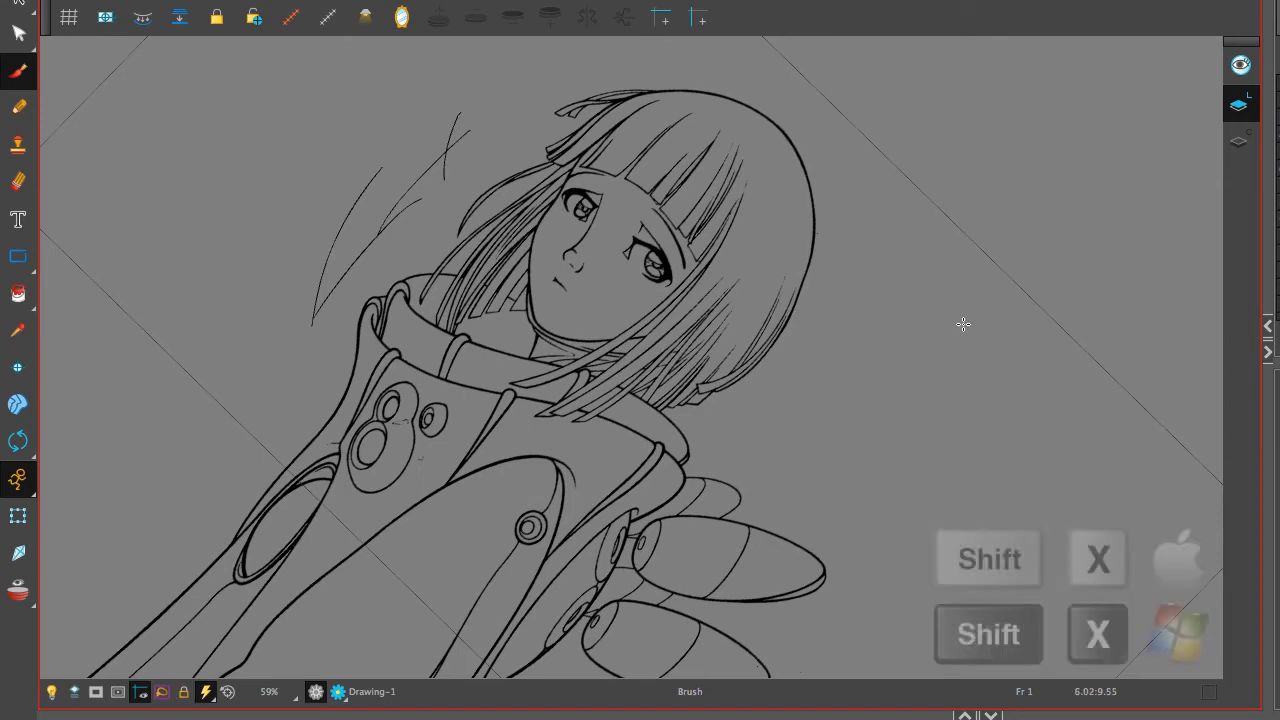